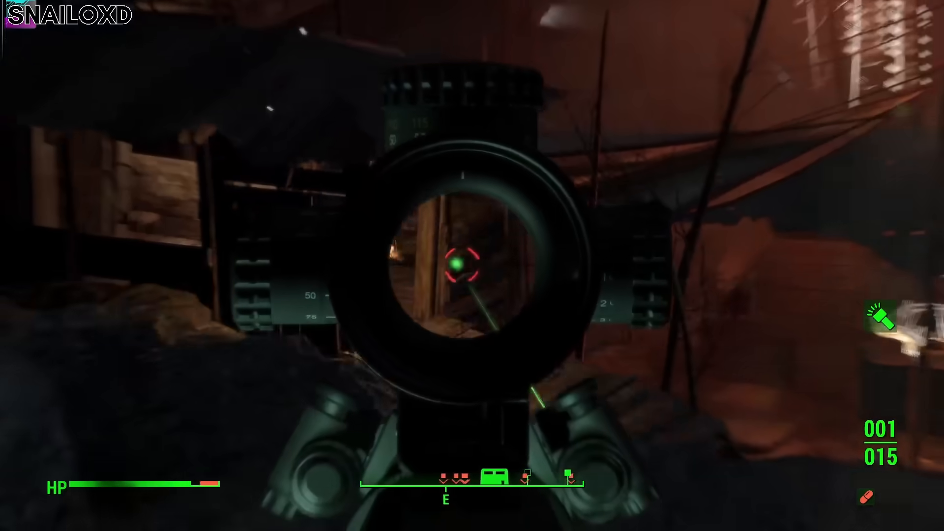
Fire the scoped rifle at raiders near the burning camp and execute a critical on the Raider Pyro
left_click(473, 266)
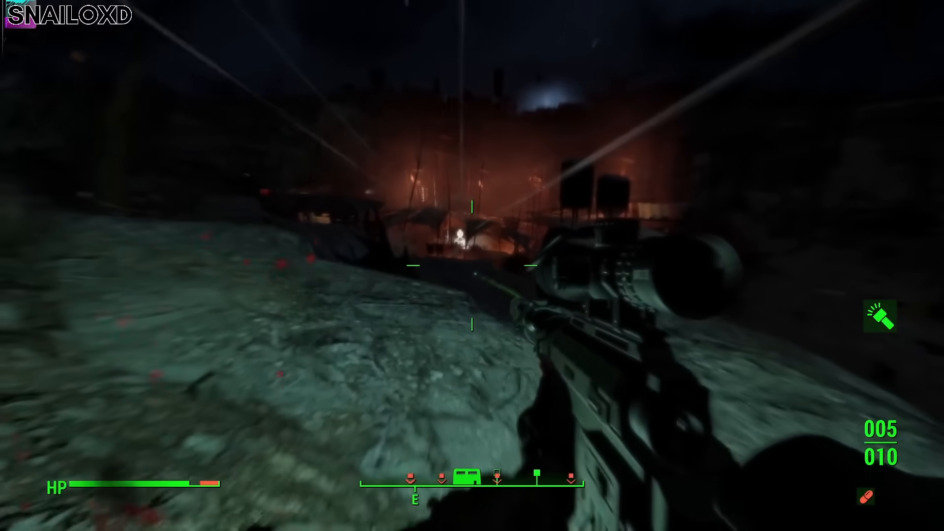
left_click(473, 266)
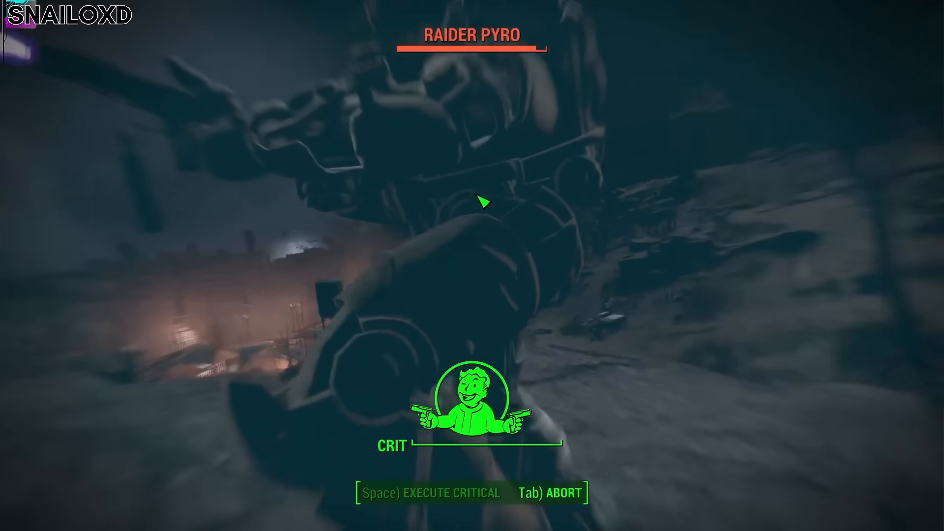
key("space")
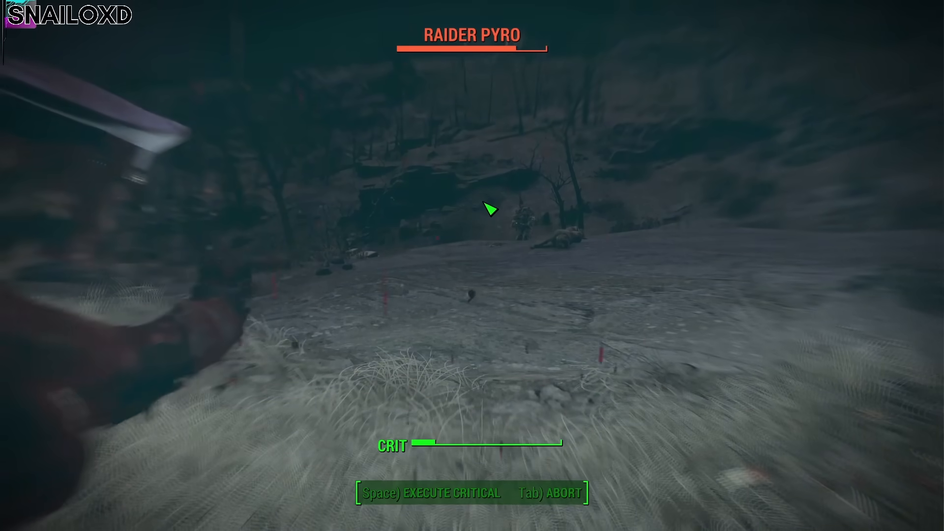
key("Tab")
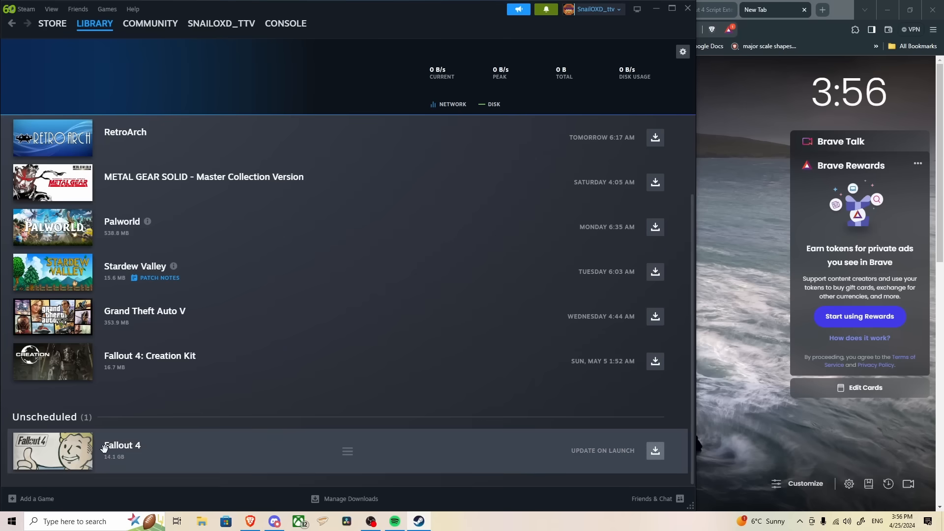
mouse_move(127, 464)
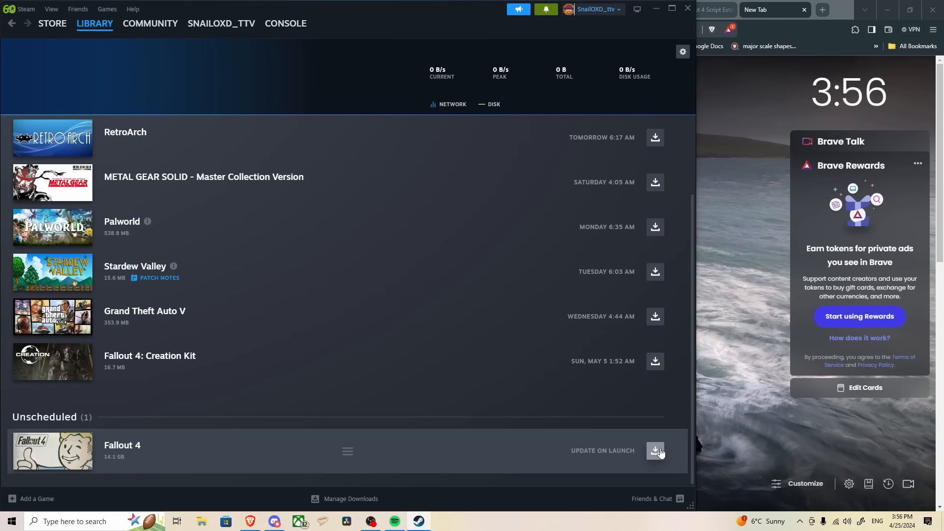
Start downloading the pending Fallout 4 update from Steam Downloads
left_click(655, 450)
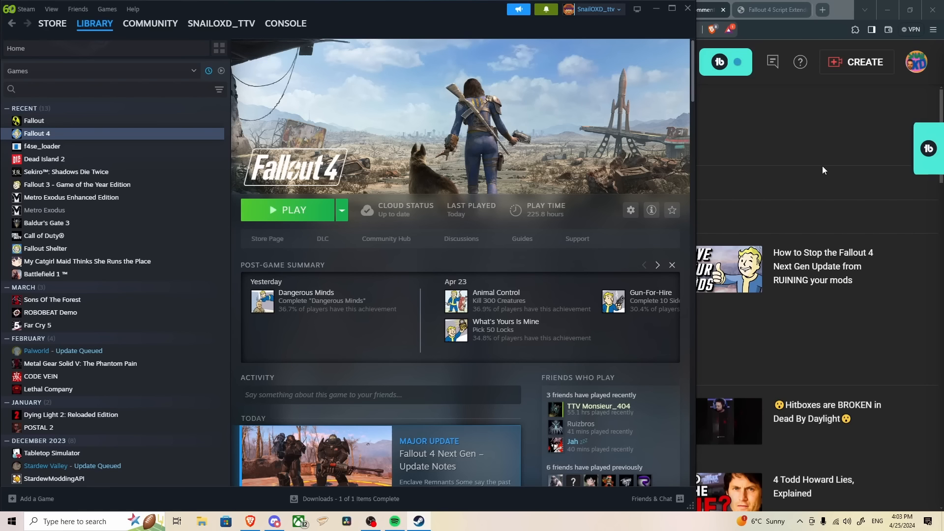
mouse_move(468, 183)
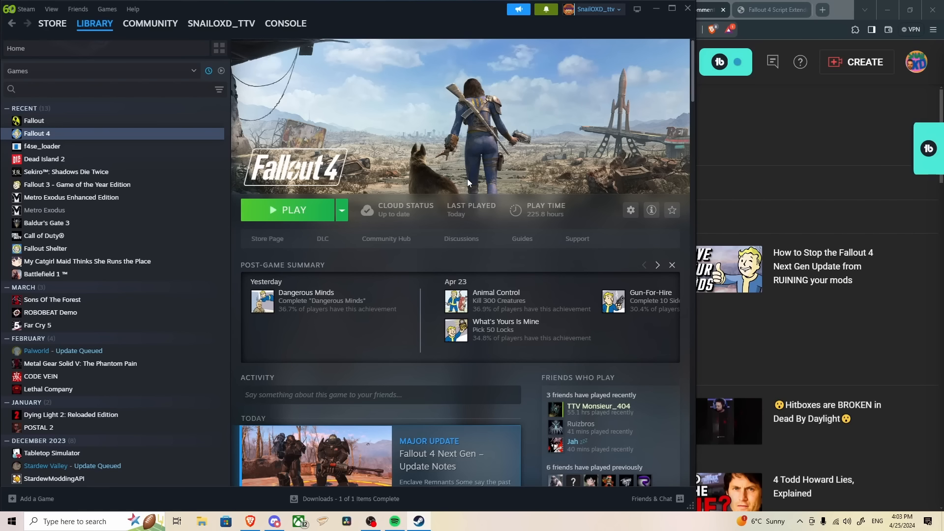
mouse_move(418, 215)
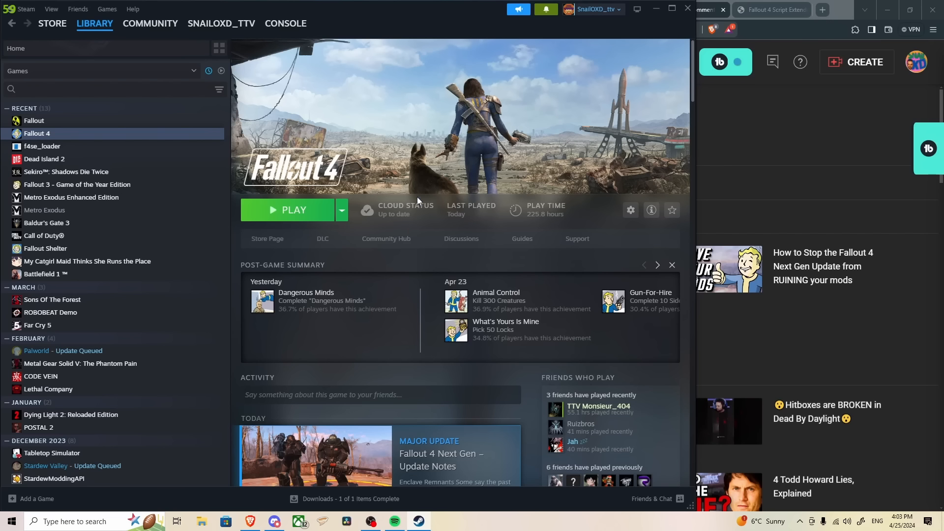
mouse_move(345, 246)
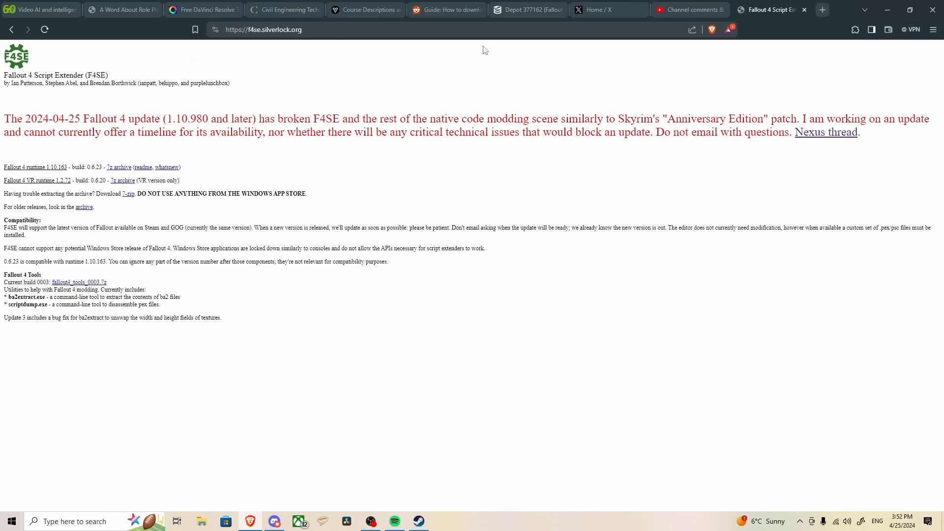
Review SteamDB's Fallout 4 depot list and the channel comment with the download_depot commands
left_click(527, 9)
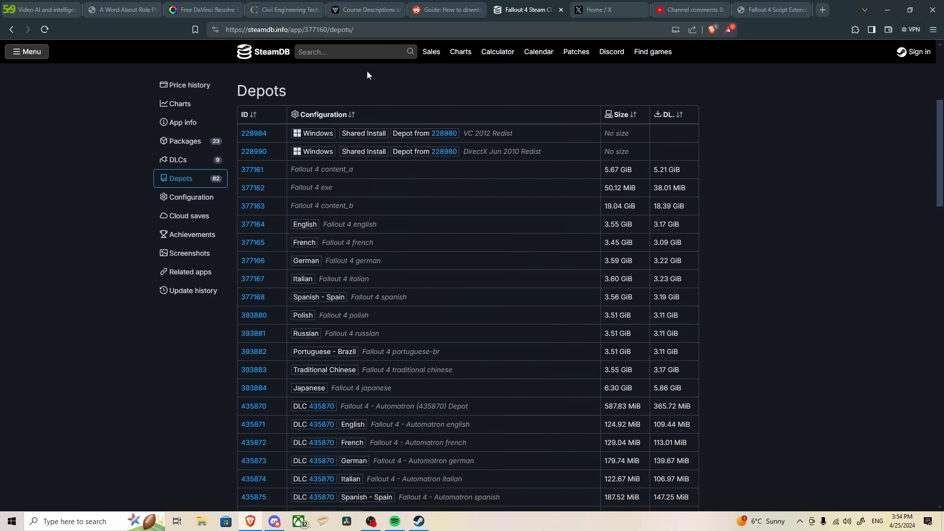
mouse_move(355, 274)
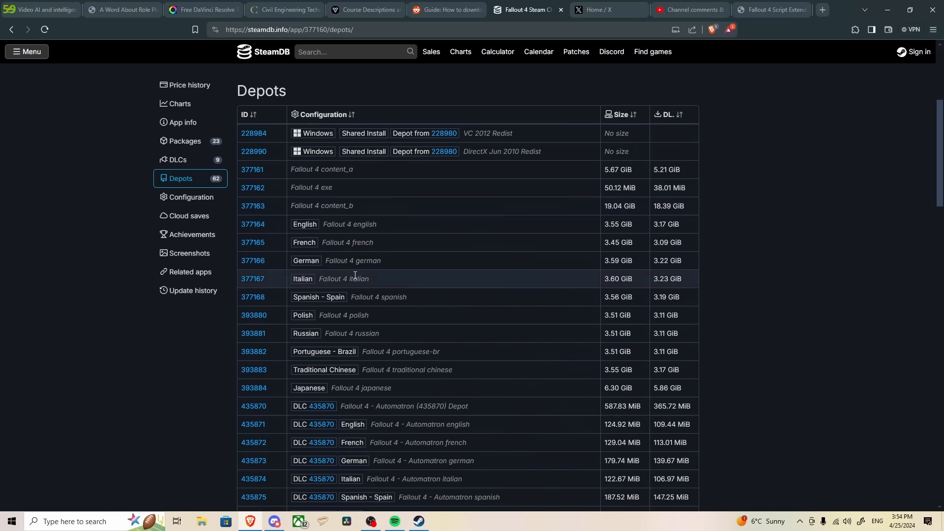
mouse_move(340, 184)
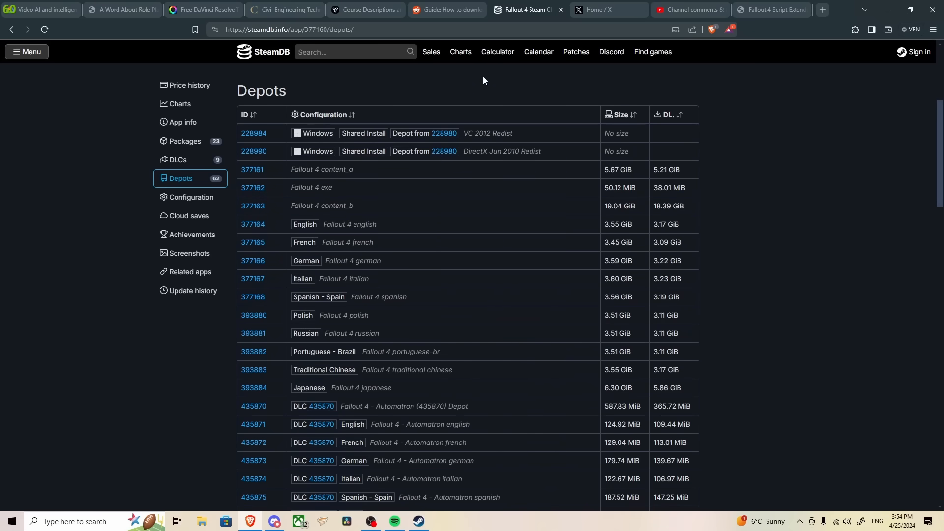
left_click(691, 10)
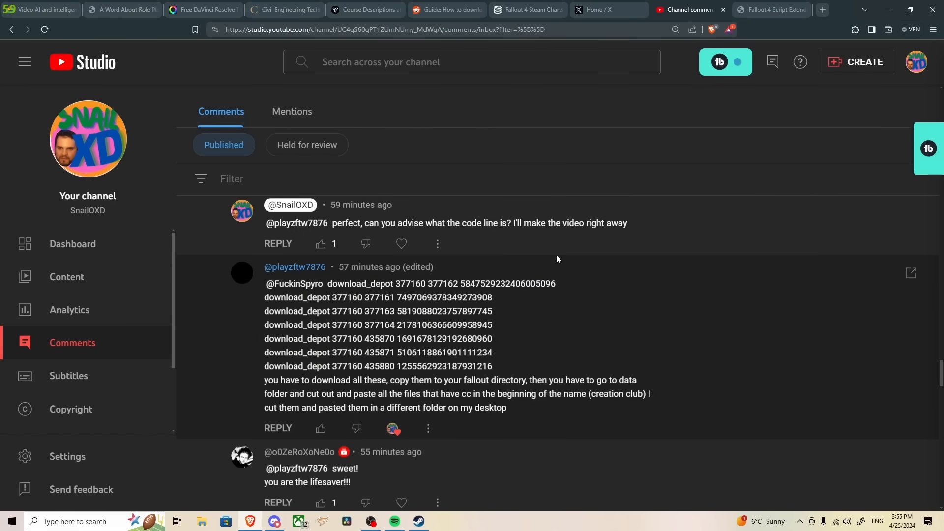
left_click(445, 9)
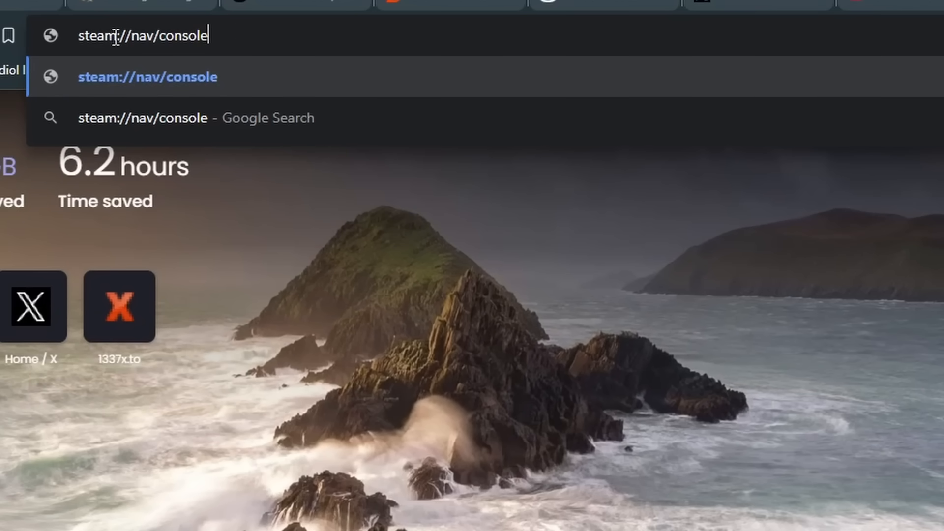
mouse_move(141, 37)
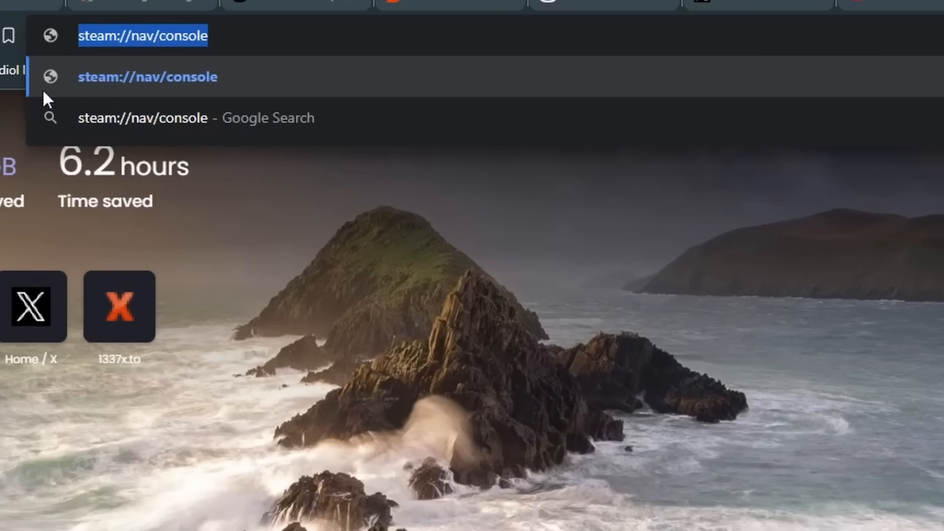
Go to steam://nav/console and let the browser launch Steam's console
key("Enter")
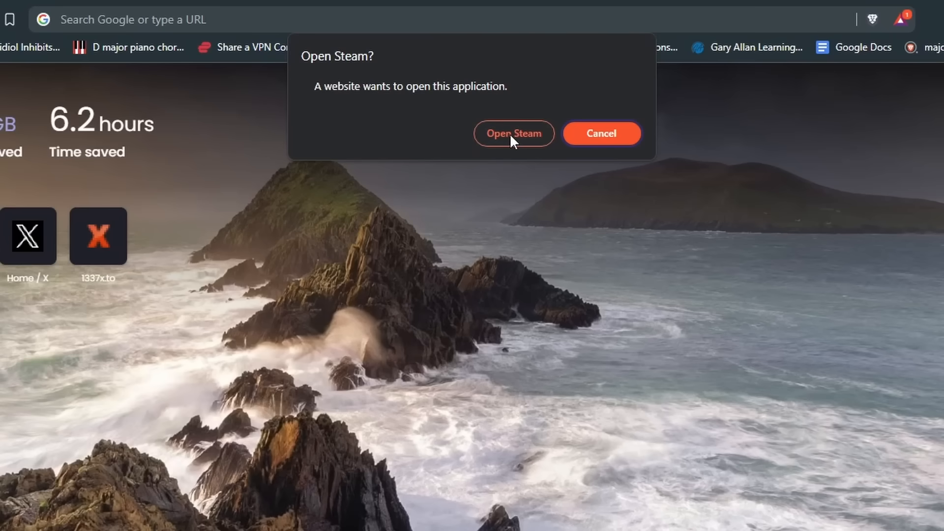
left_click(514, 134)
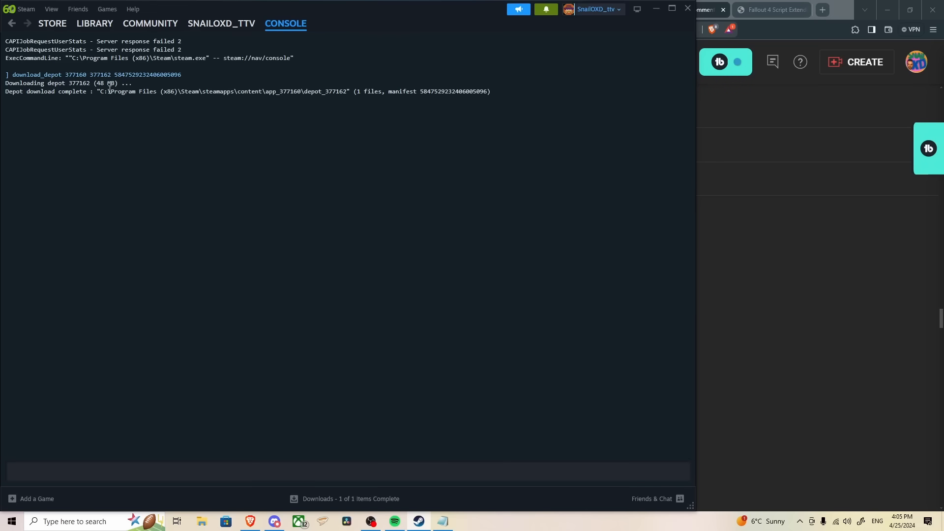
mouse_move(179, 92)
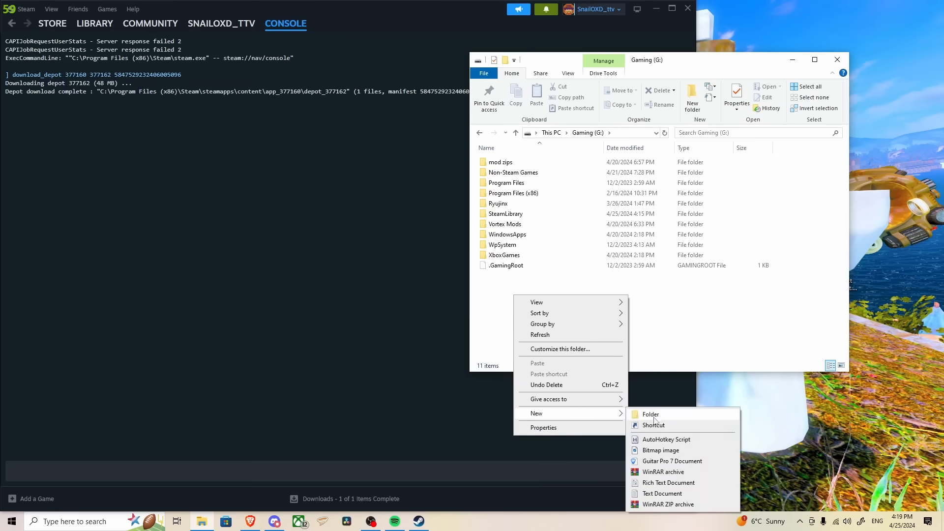
Create a new folder named depots on the Gaming (G:) drive
left_click(651, 414)
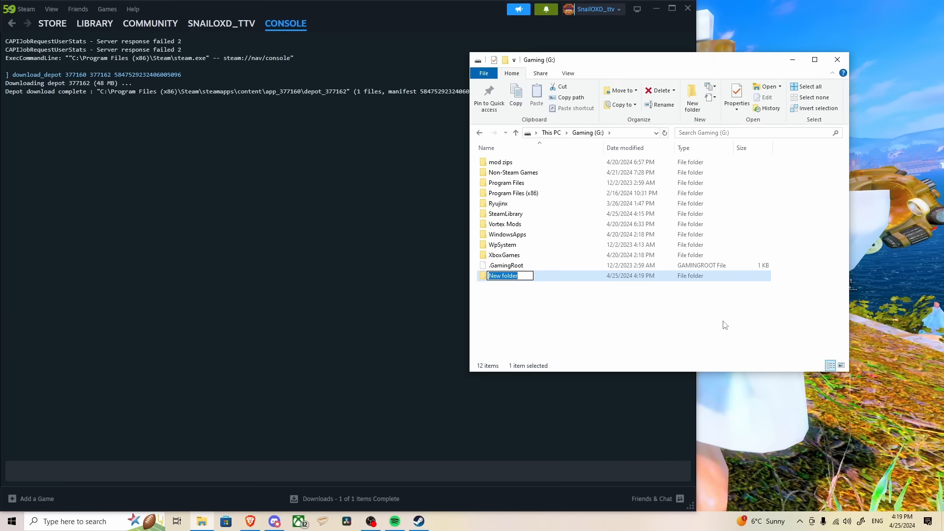
type("depots")
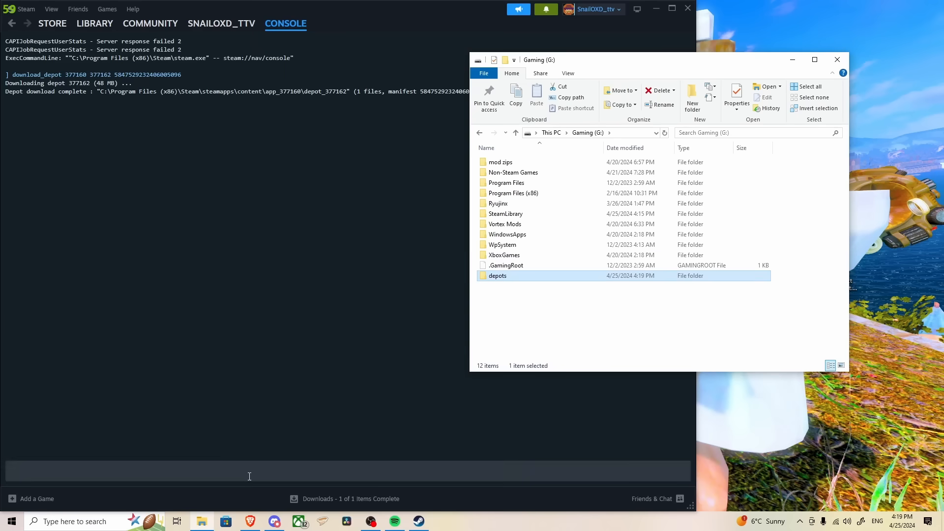
right_click(202, 521)
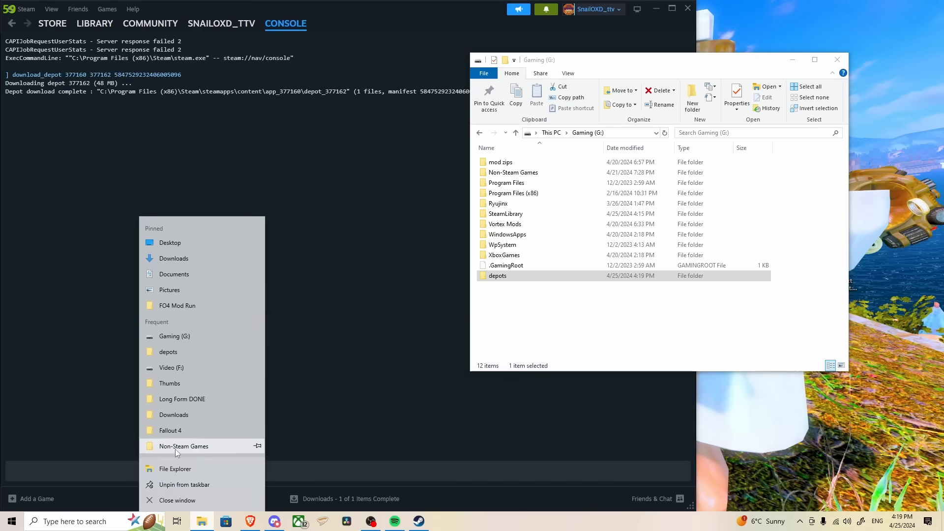
mouse_move(244, 94)
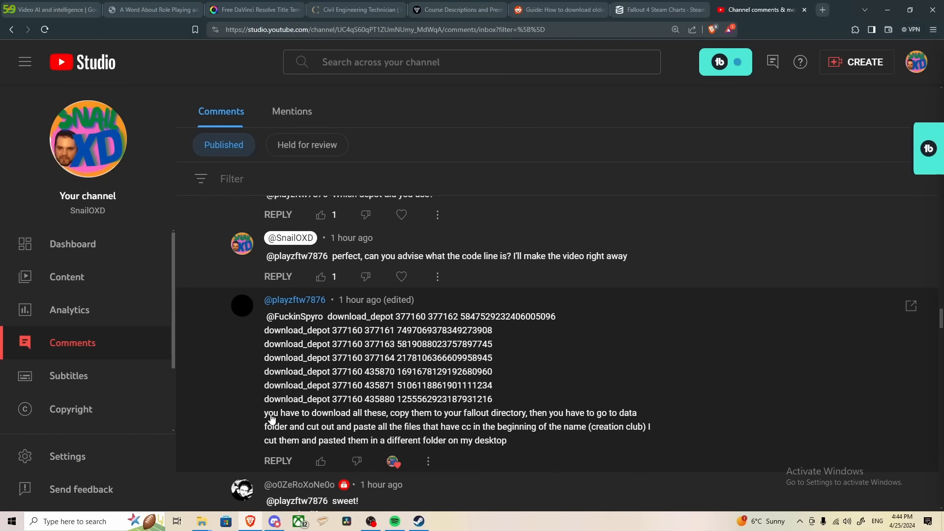
mouse_move(515, 421)
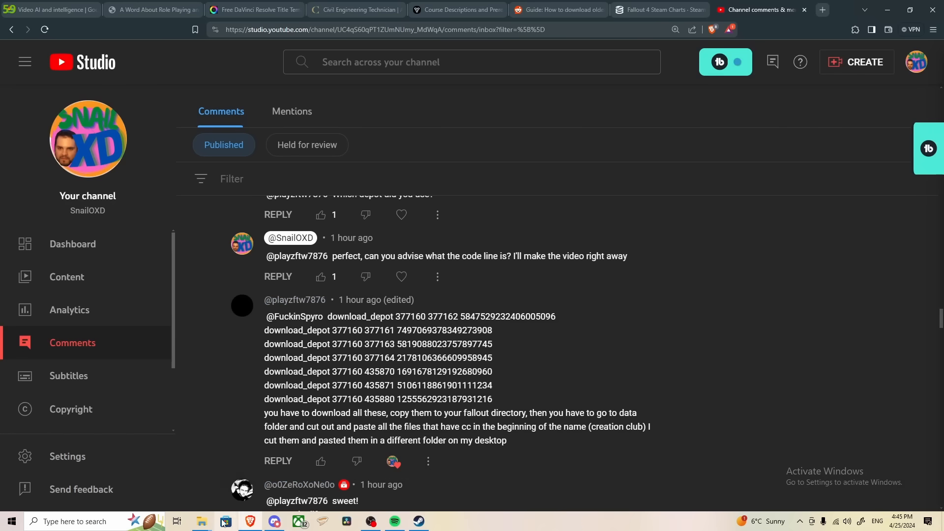
Bring the Steam library back to the front after reading the download_depot comment
left_click(201, 521)
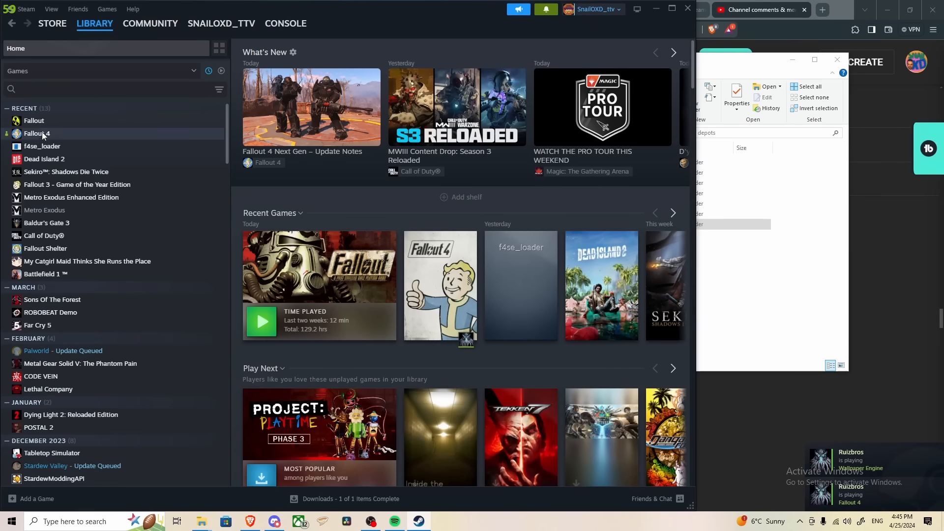
Browse Fallout 4's local files from its Library entry via Manage
right_click(38, 134)
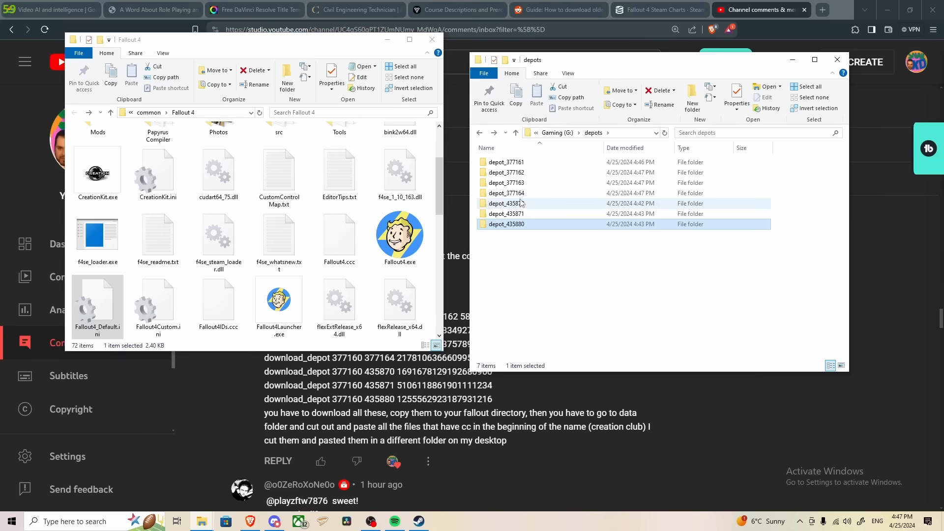
Move each depot's contents into the Fallout 4 folder, replacing matching files, and enter the Data folder
left_click(507, 193)
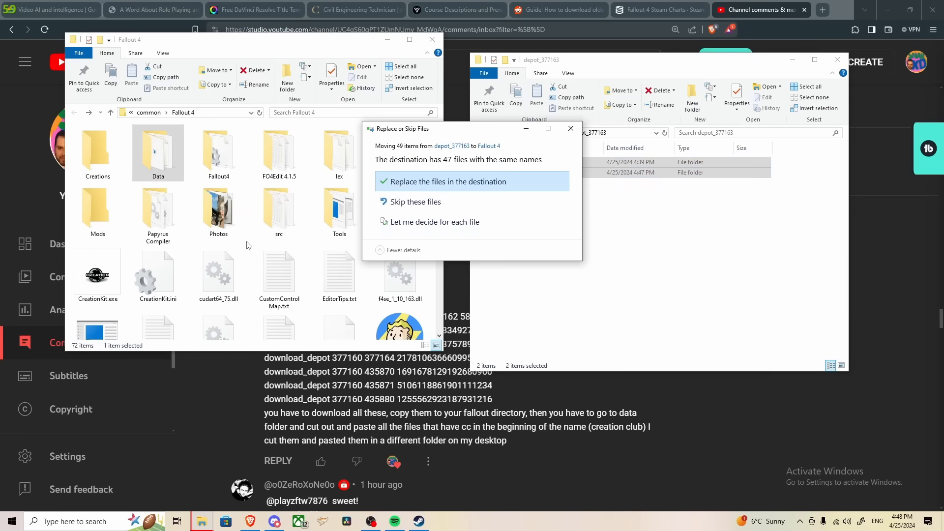
left_click(446, 181)
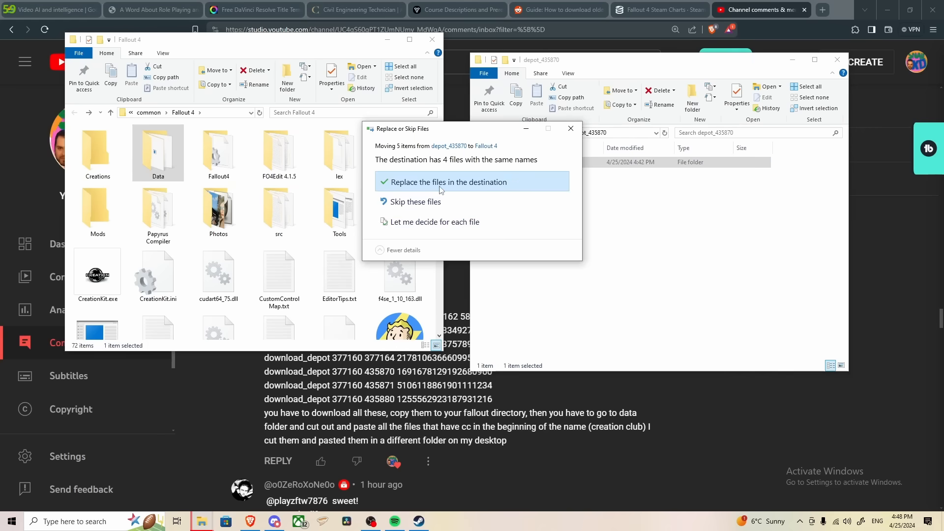
left_click(444, 182)
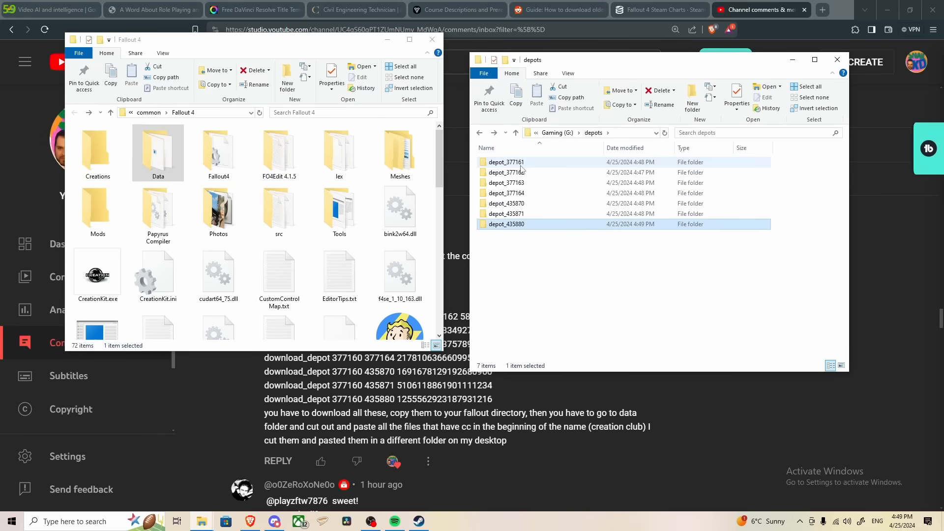
left_click(507, 161)
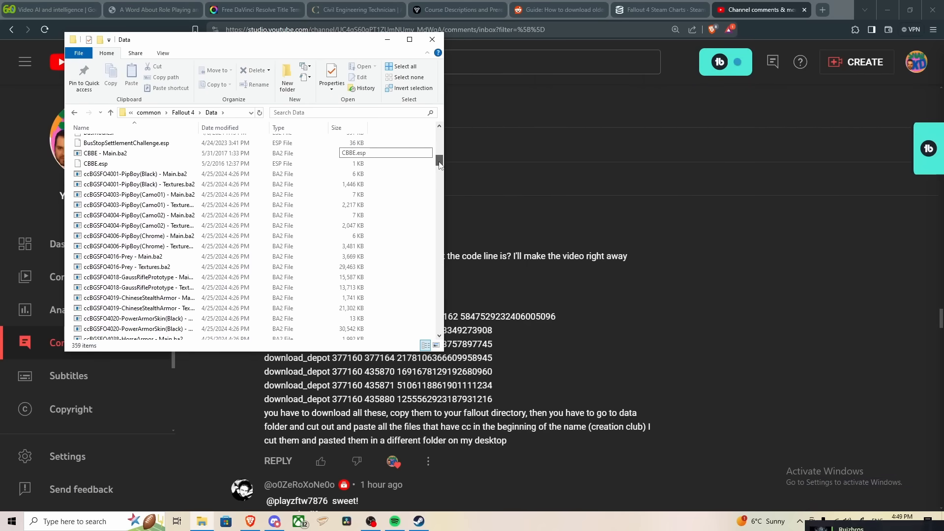
Create a CC content folder inside depots for the Creation Club cc files from Data
scroll("down", 3)
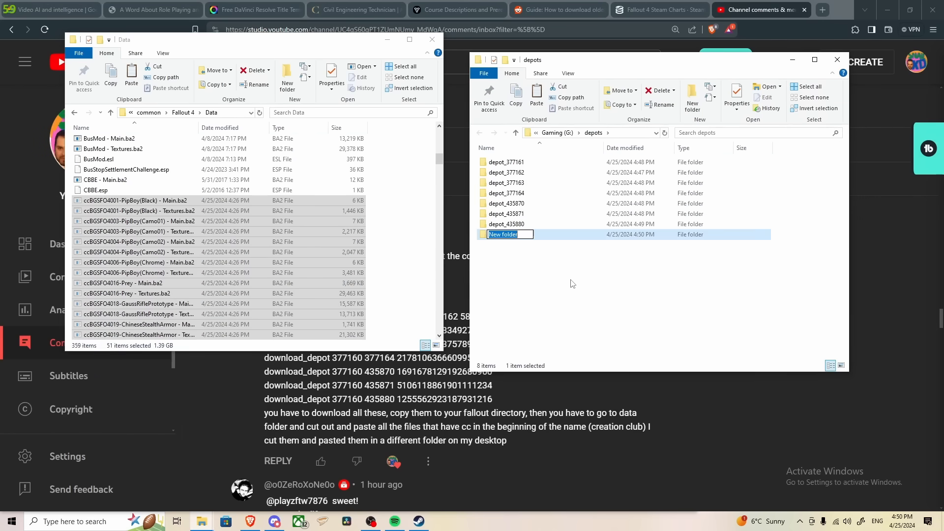
type("CC content")
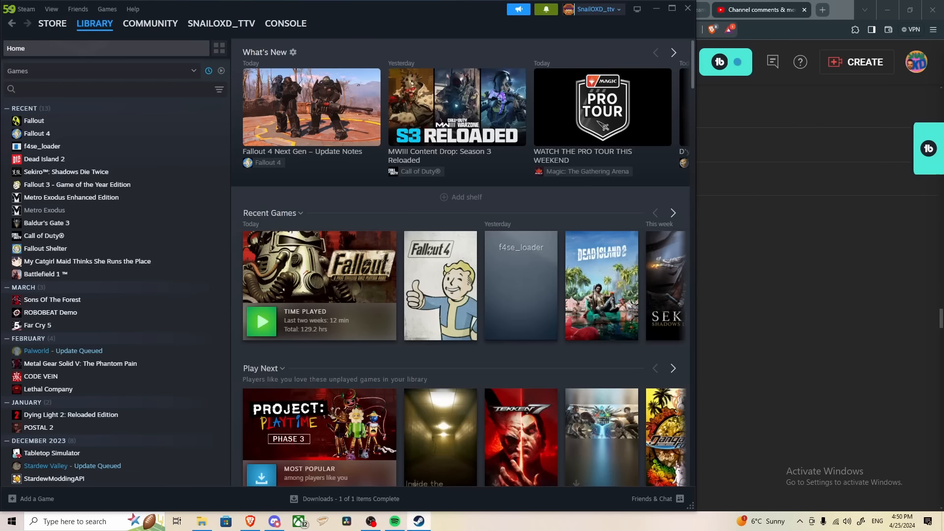
Play Fallout 4 through the f4se_loader Library entry
left_click(41, 145)
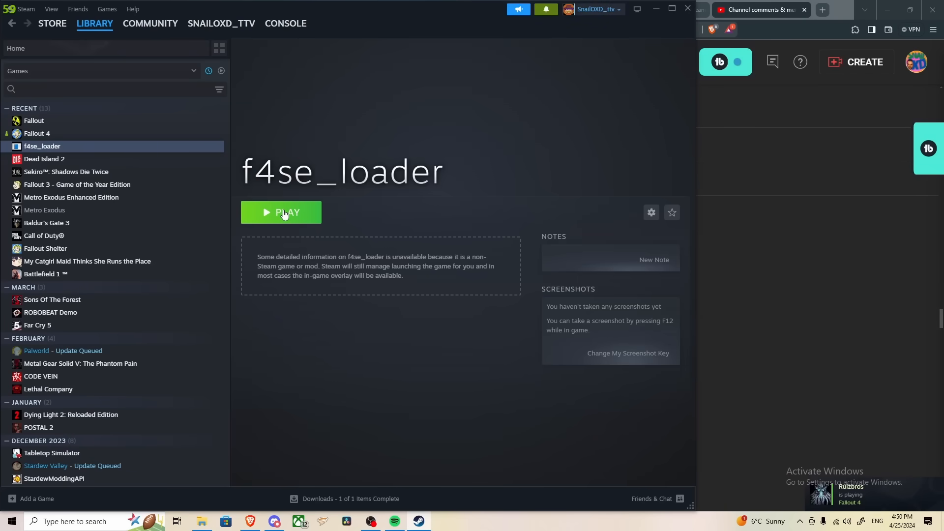
left_click(281, 212)
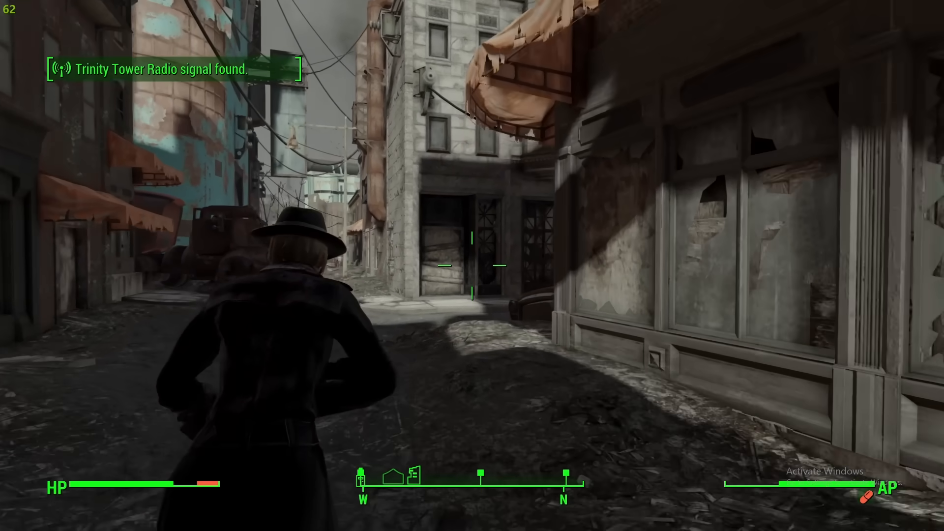
Fire at the Super Mutant in the alley, earning XP in the rolled-back modded game
left_click(471, 266)
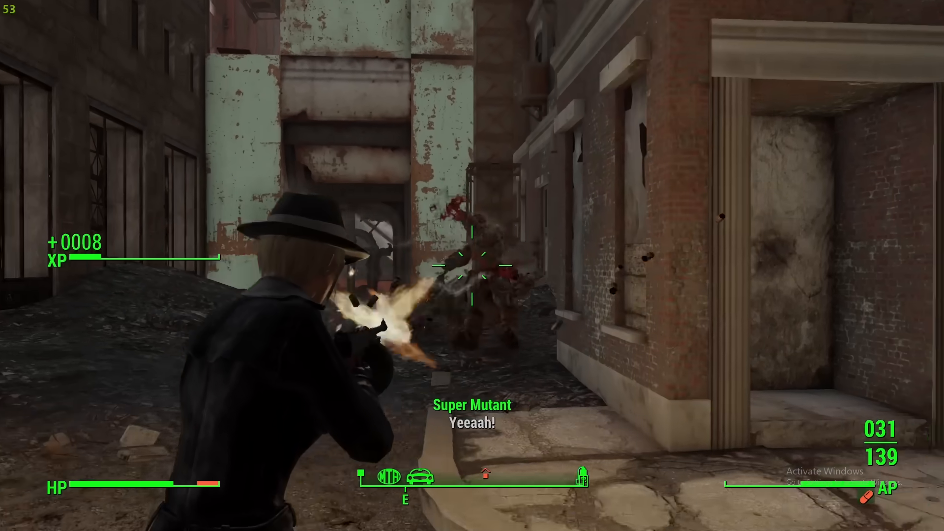